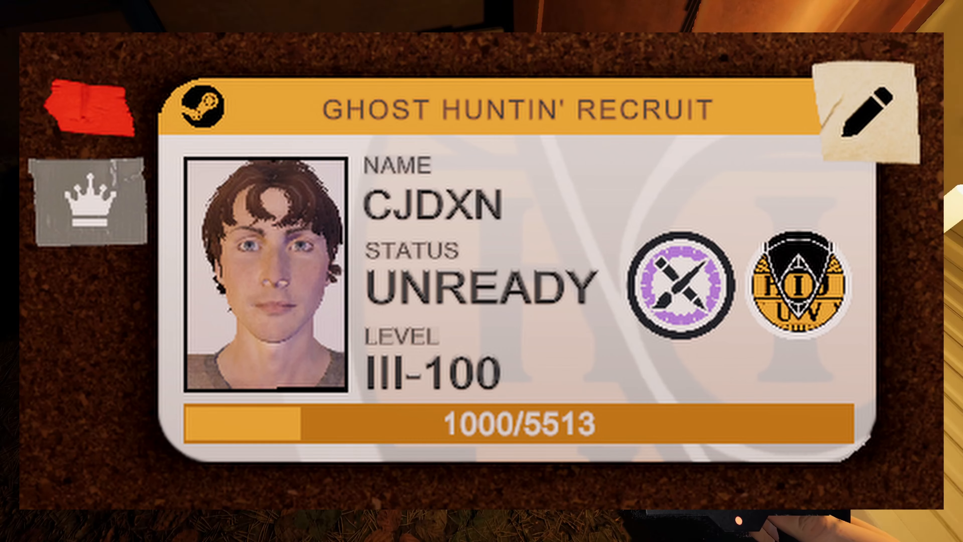
# Browse the ID card themes via the pencil edit icon, reaching the Ghost Huntin' Artist theme.
pyautogui.click(866, 117)
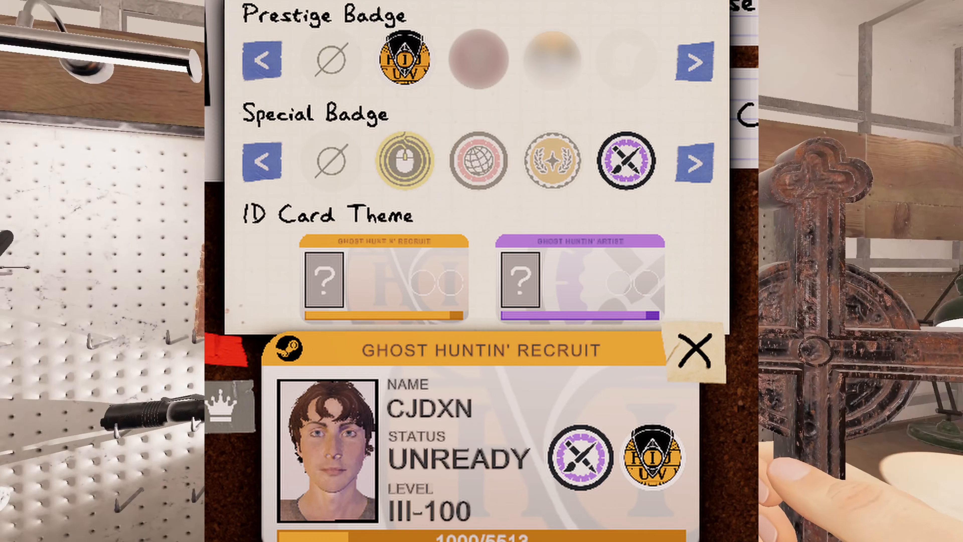
pyautogui.click(385, 276)
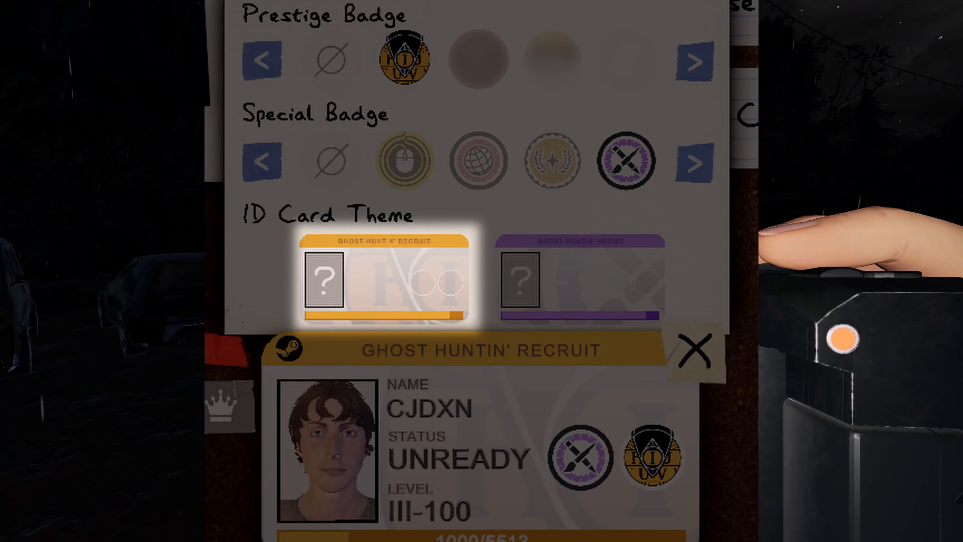
pyautogui.click(577, 276)
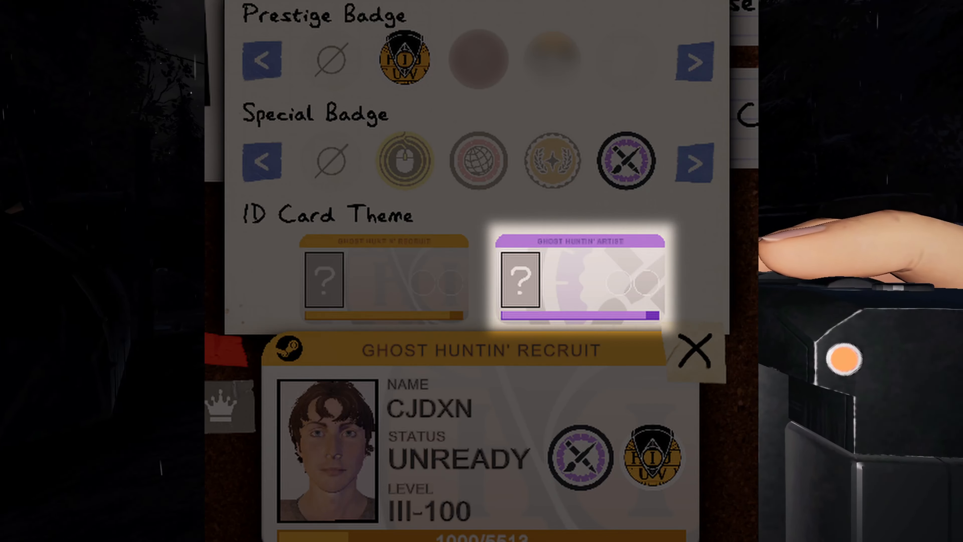